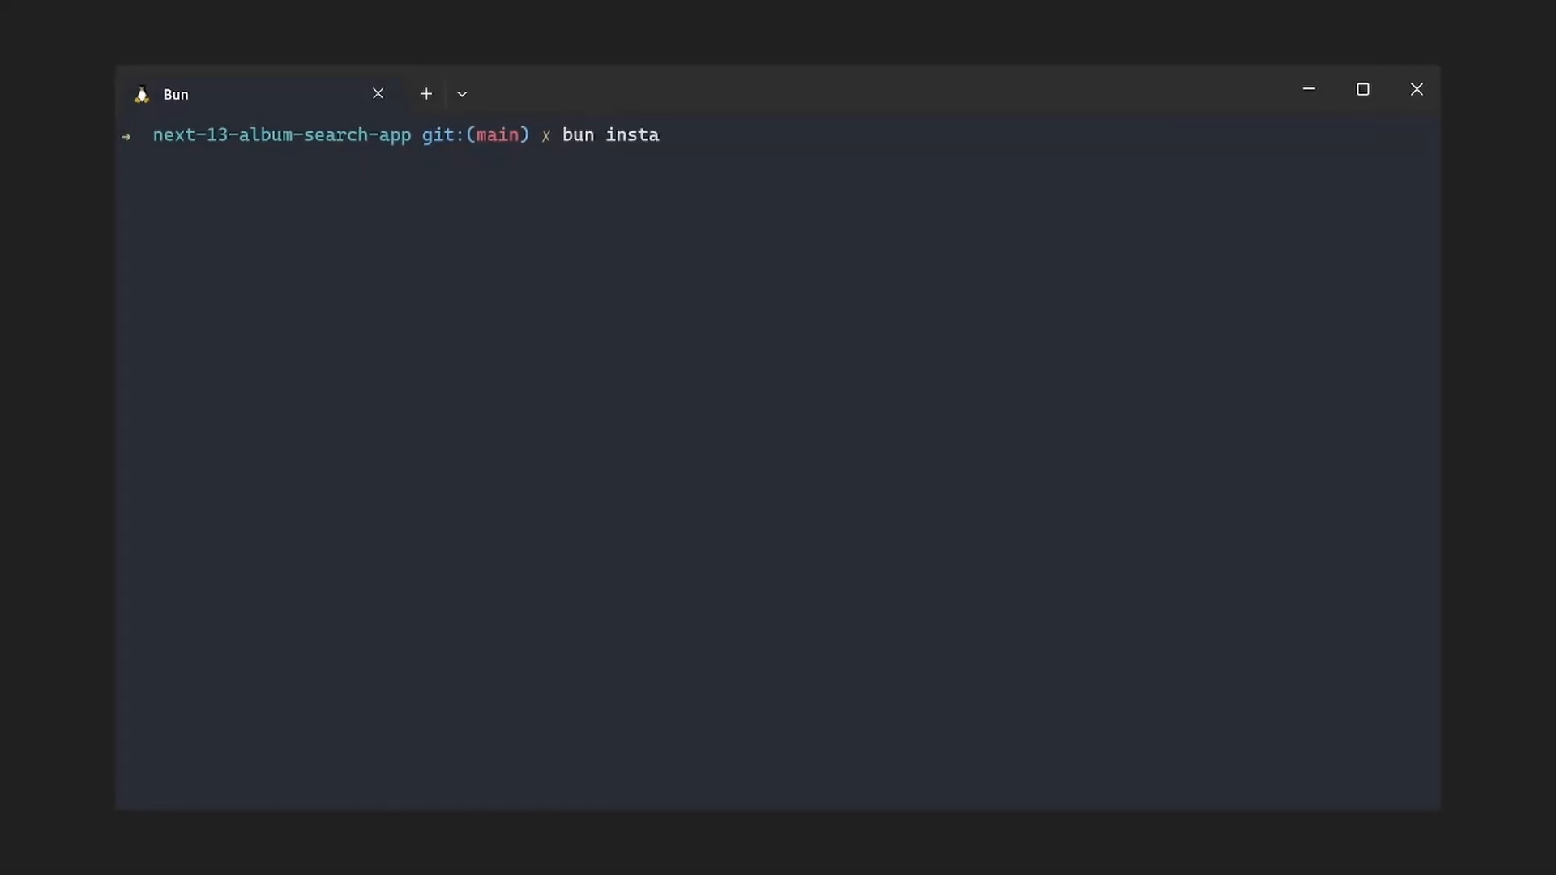
# Step: Run bun install in the next-13-album-search-app folder
pyautogui.press('Return')
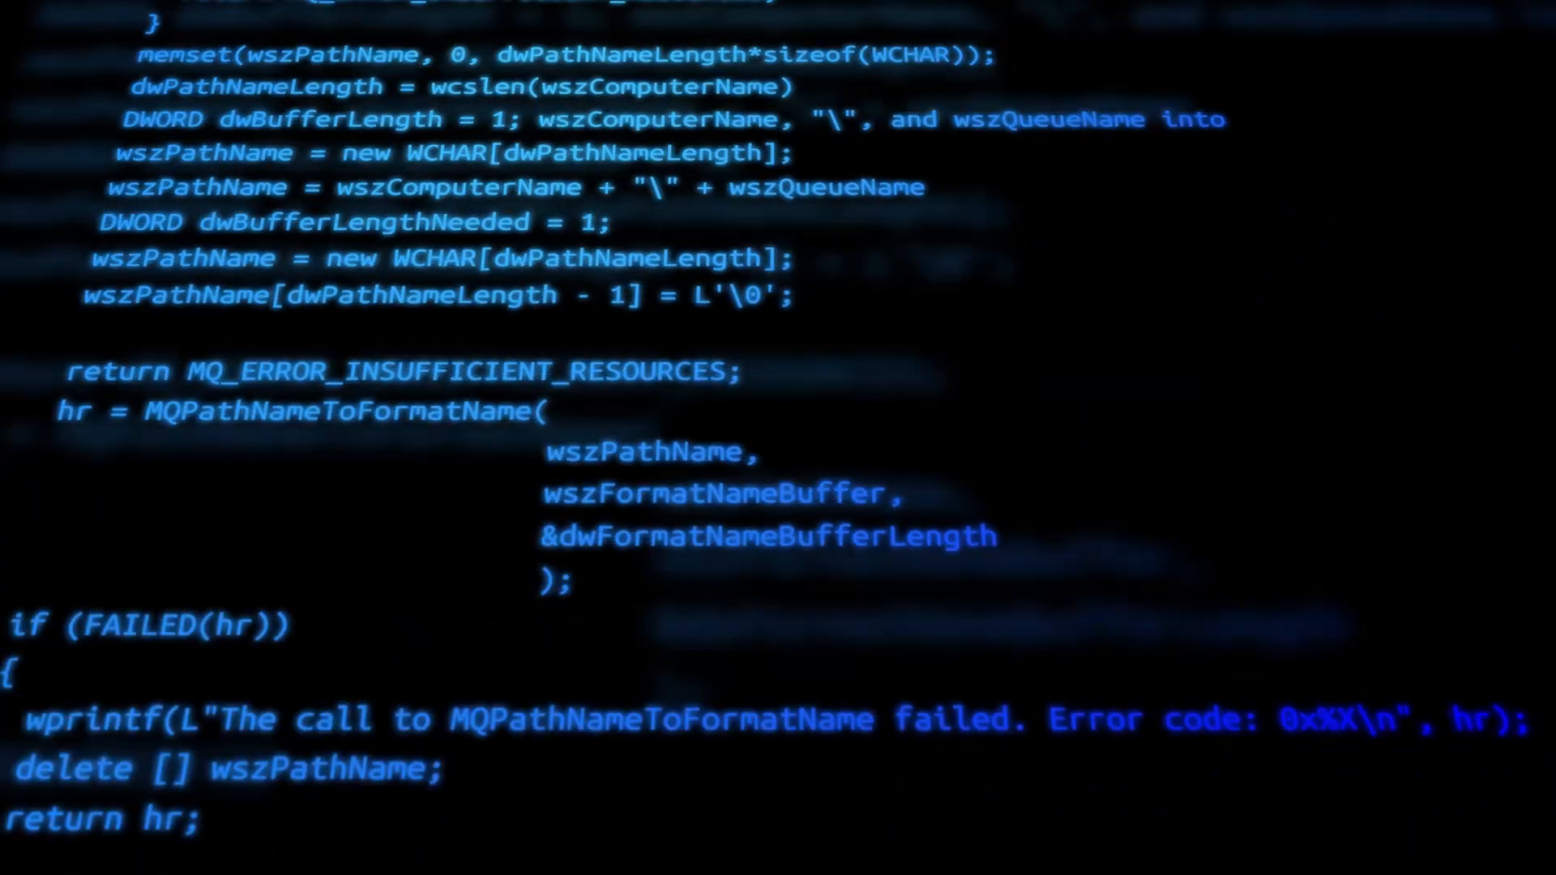
# Step: Scroll through the built-in modules list on Bun's Node.js compatibility page
pyautogui.scroll(-3)
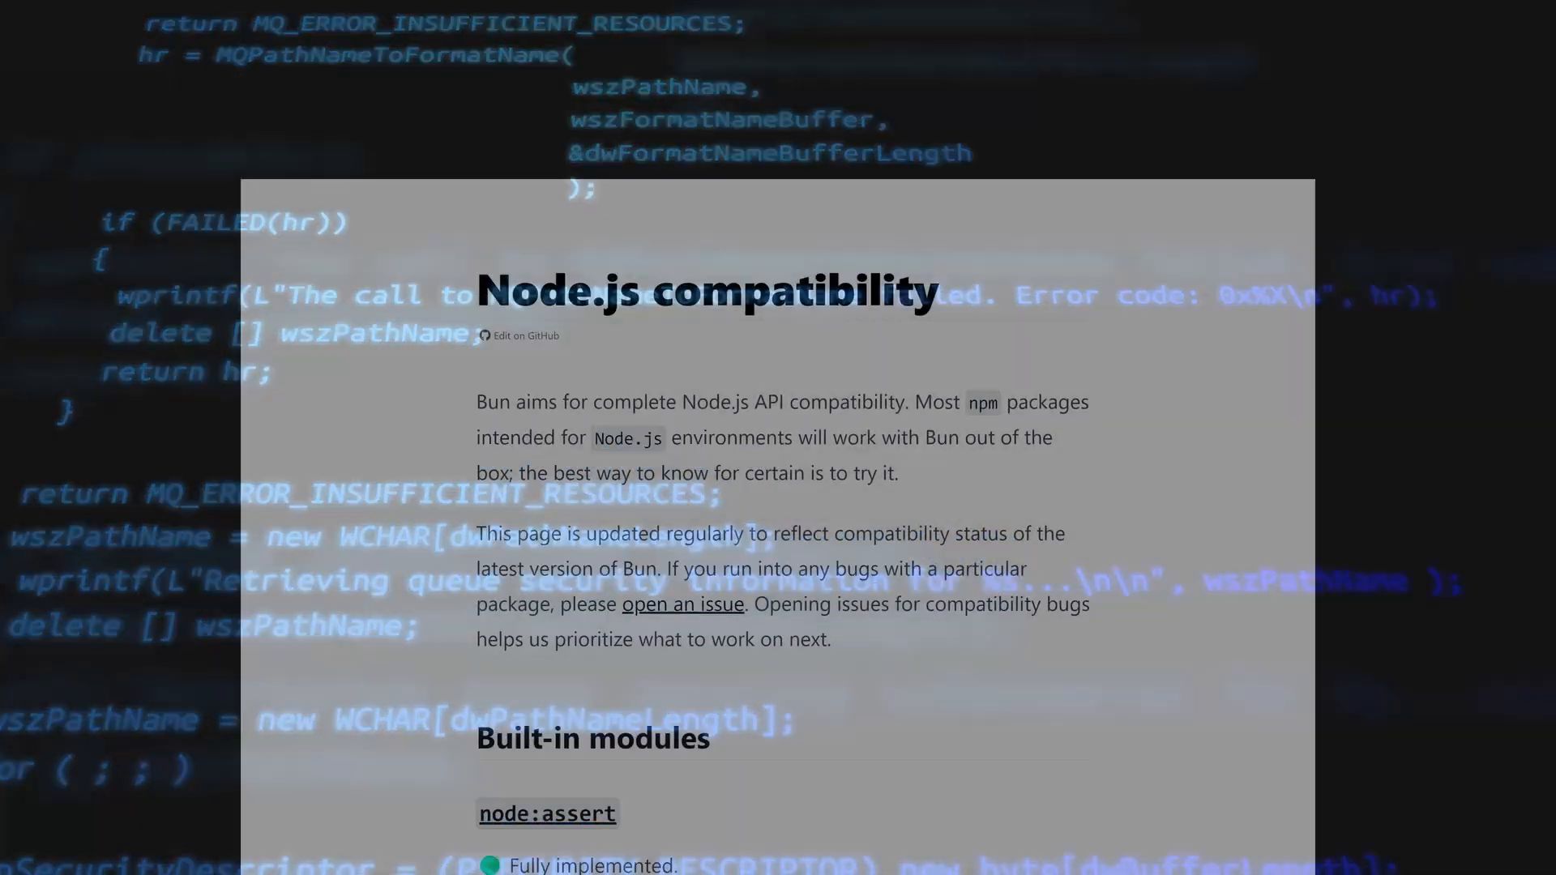
pyautogui.scroll(-3)
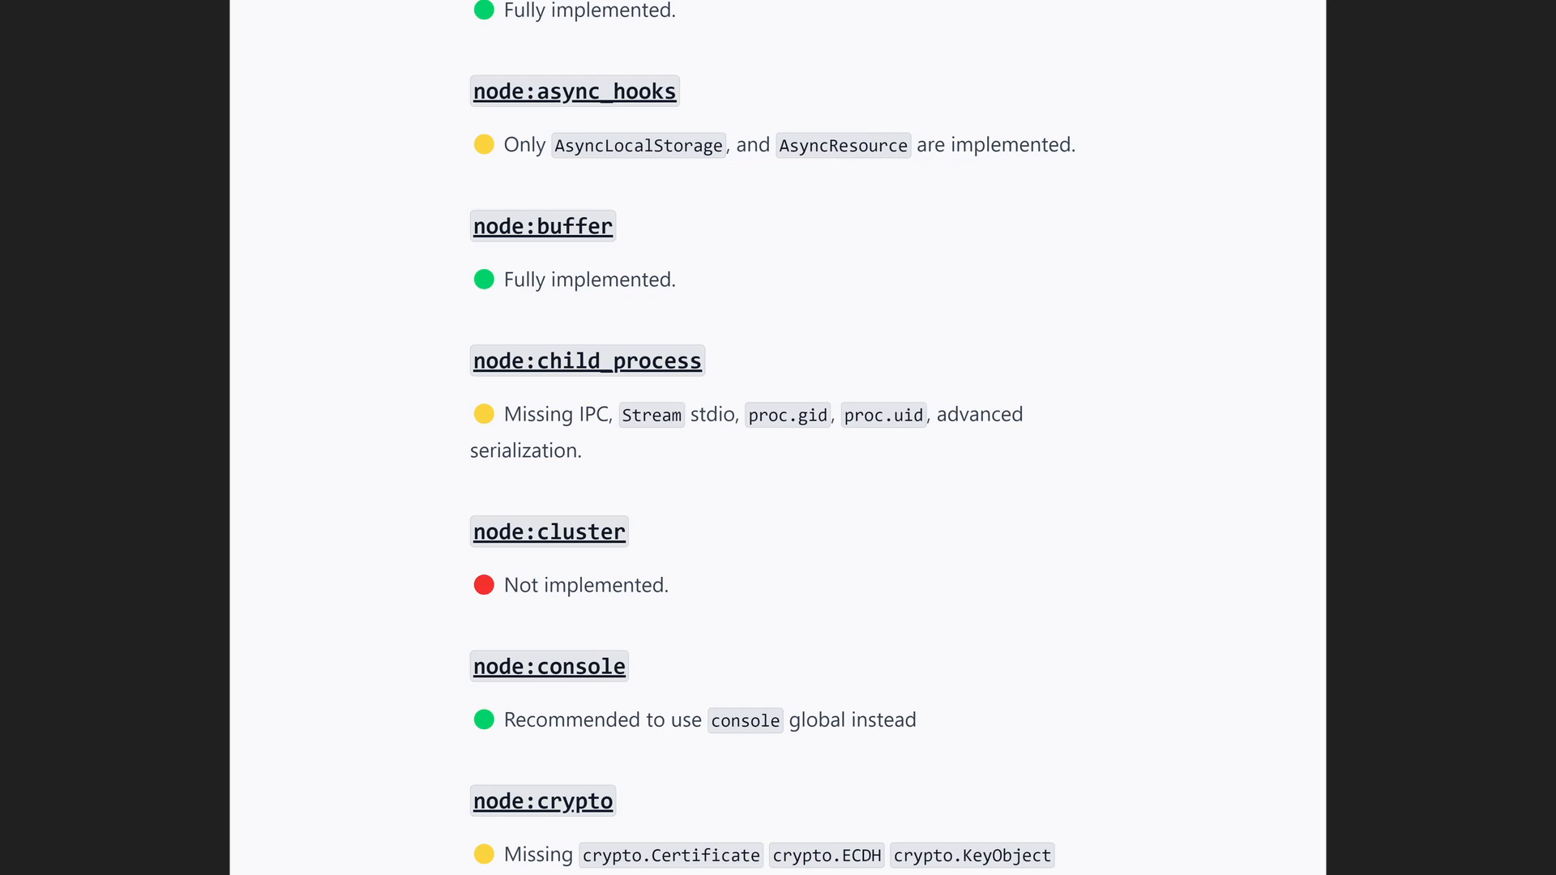
pyautogui.scroll(-3)
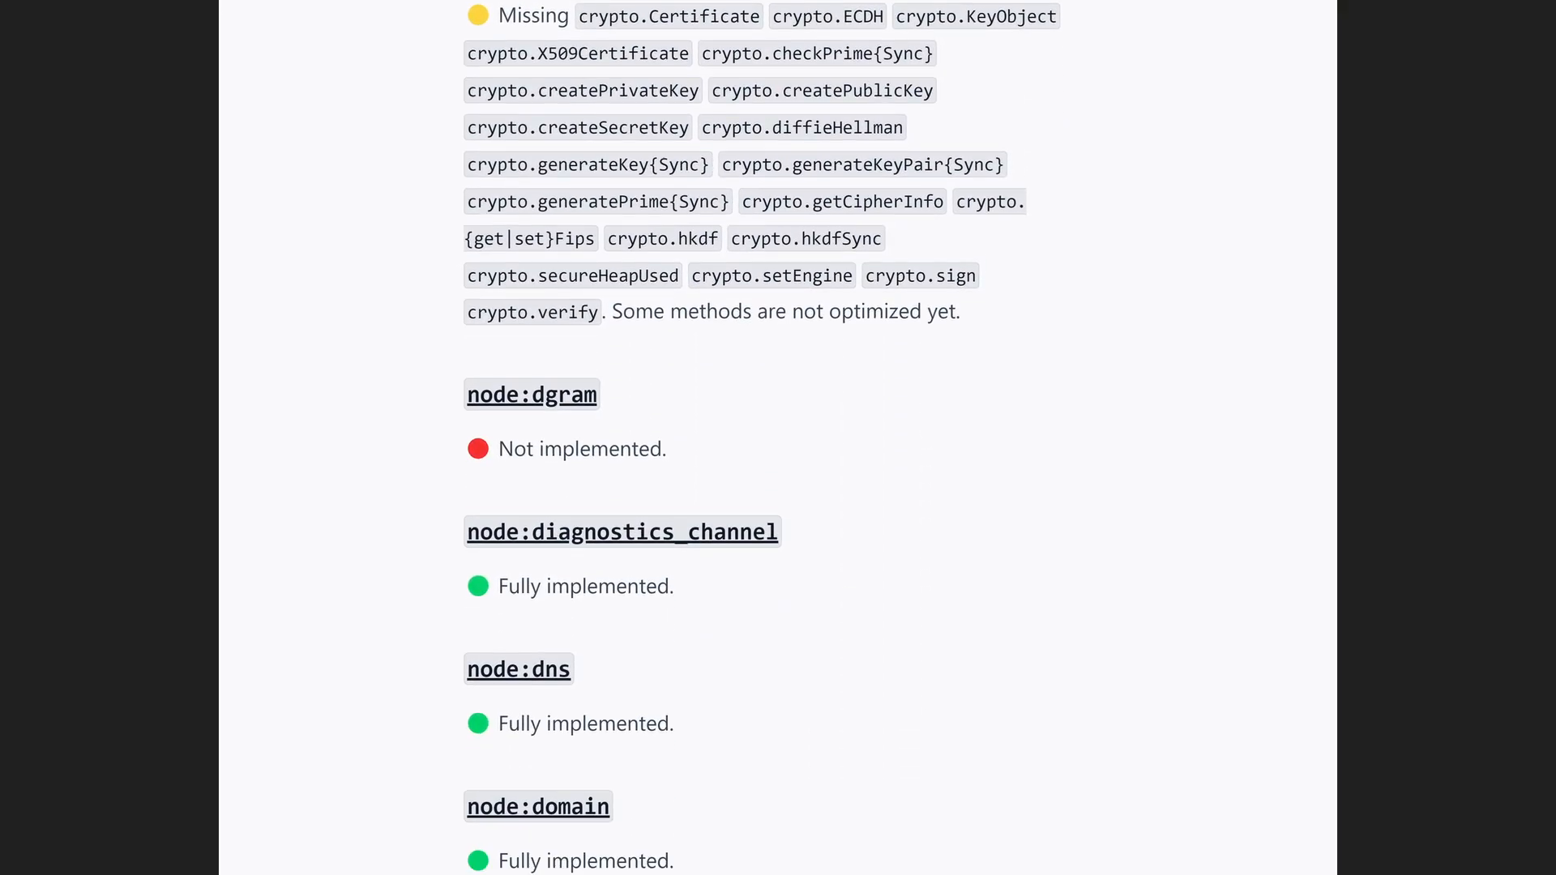
pyautogui.scroll(-3)
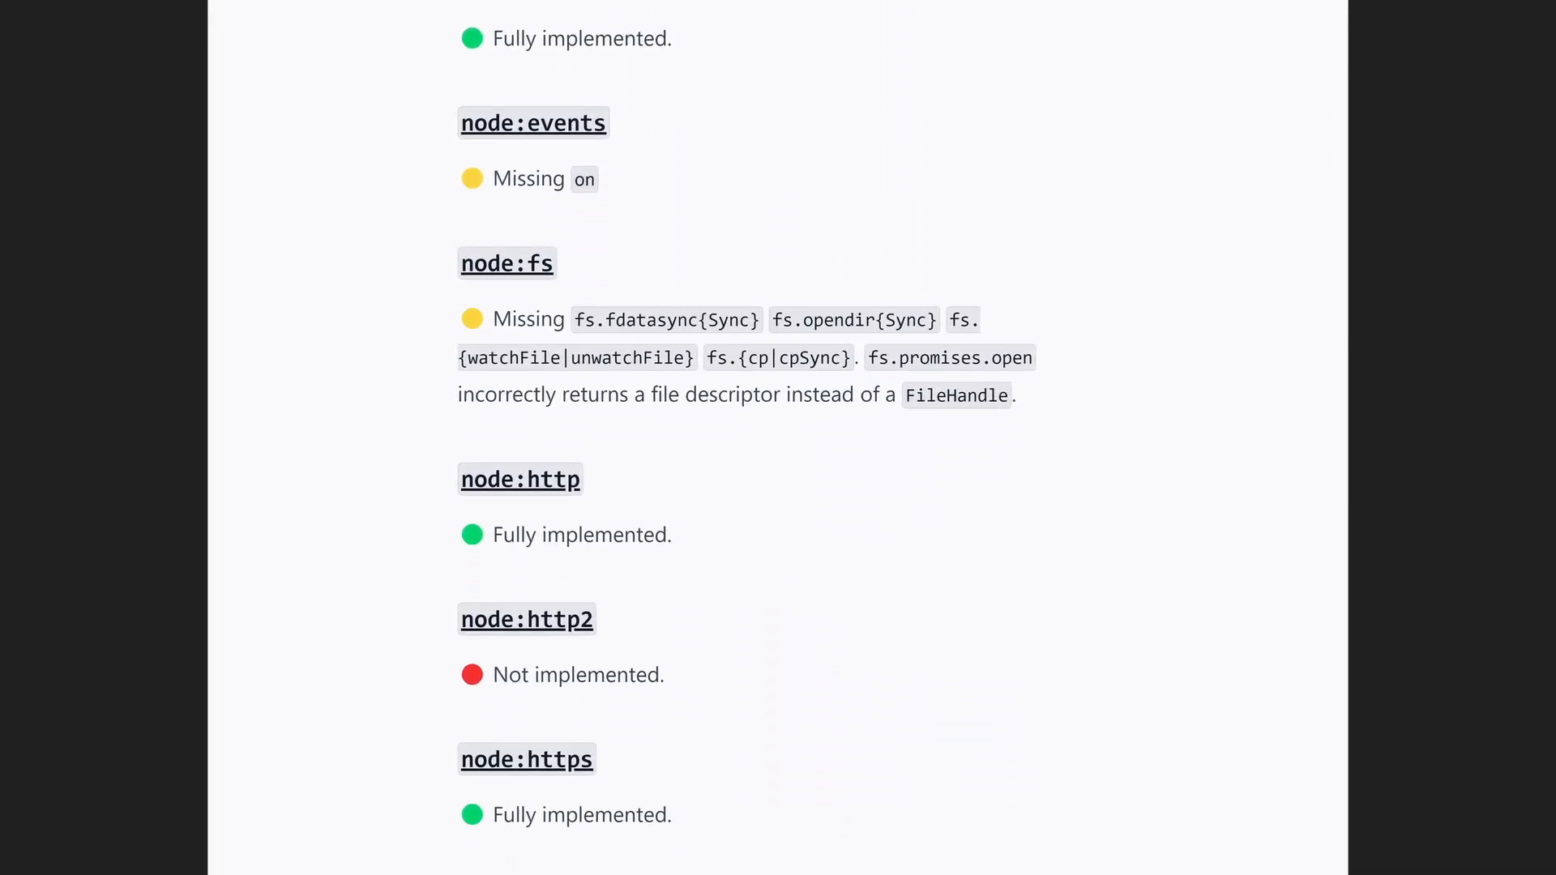
pyautogui.scroll(-3)
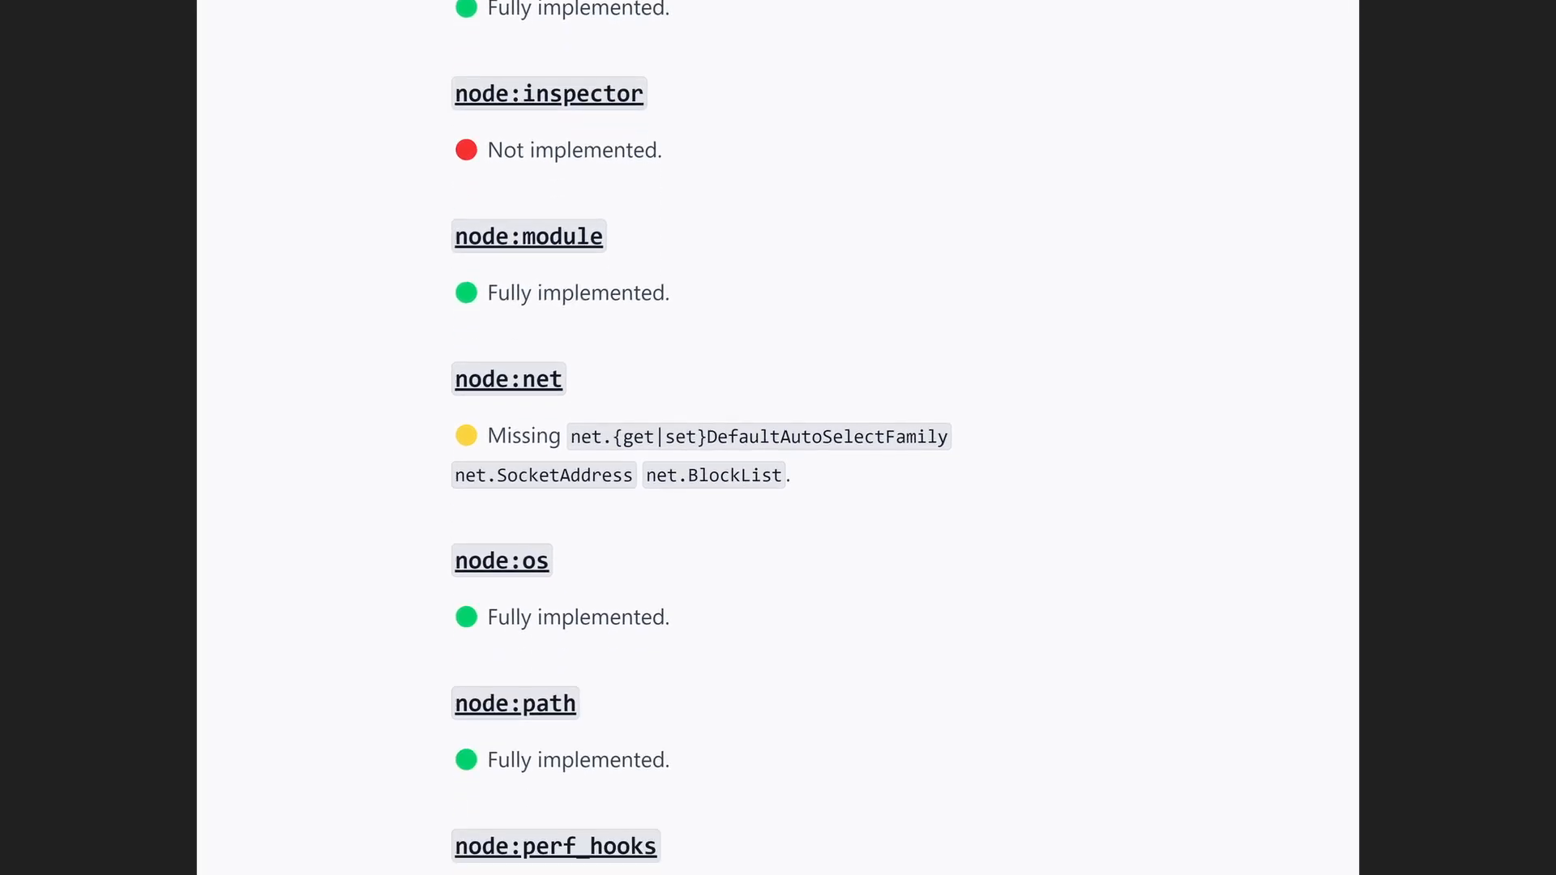
pyautogui.scroll(-3)
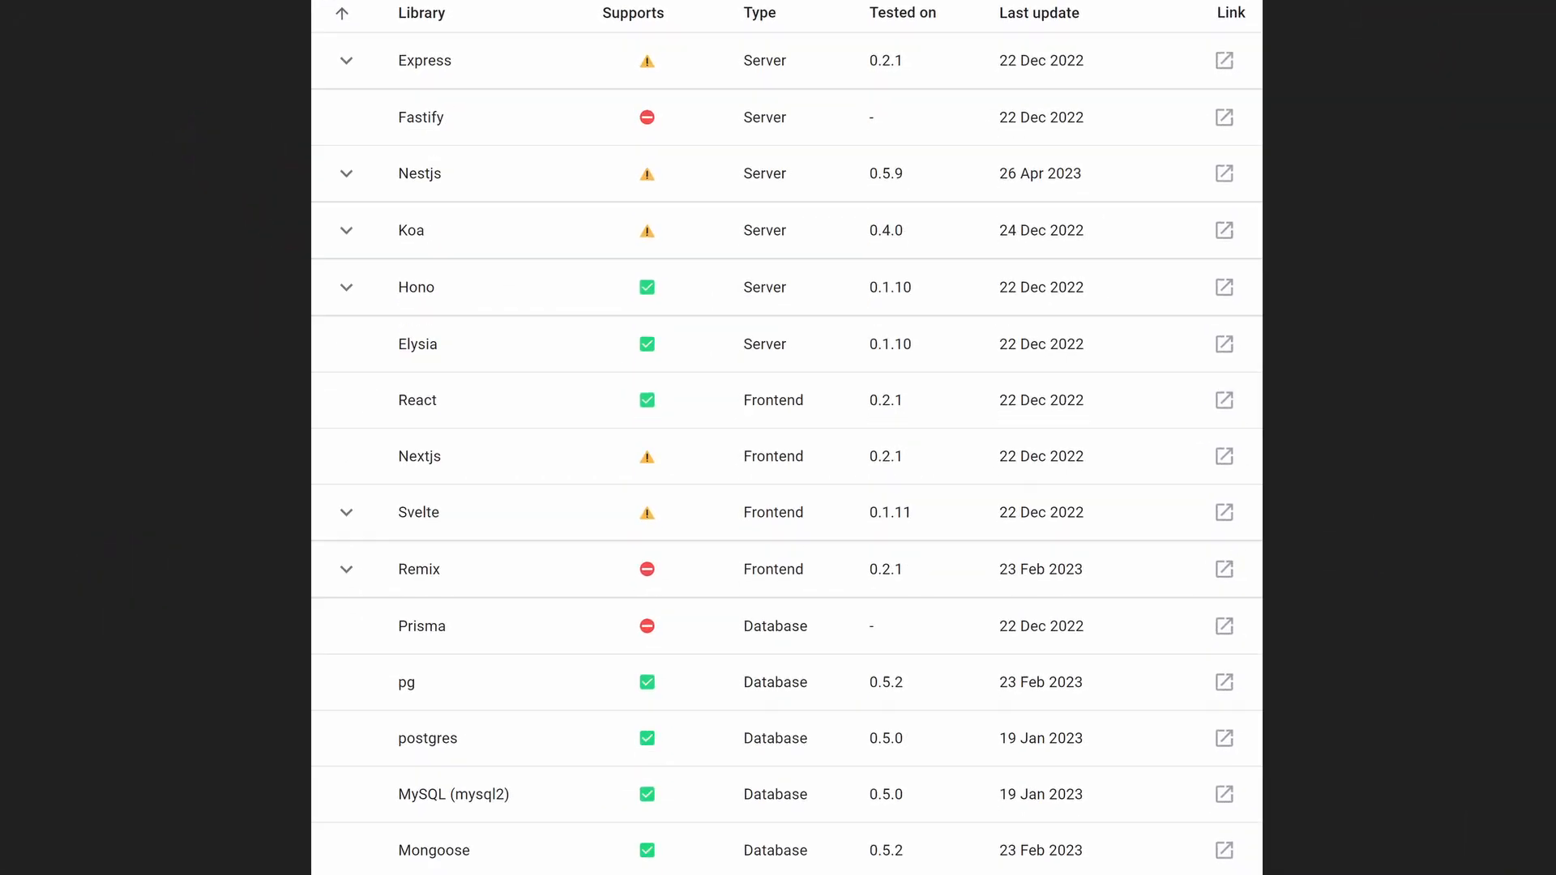
# Step: Scroll through the roadmap's server-side rendering and Node.js Compatibility checklist sections
pyautogui.scroll(-3)
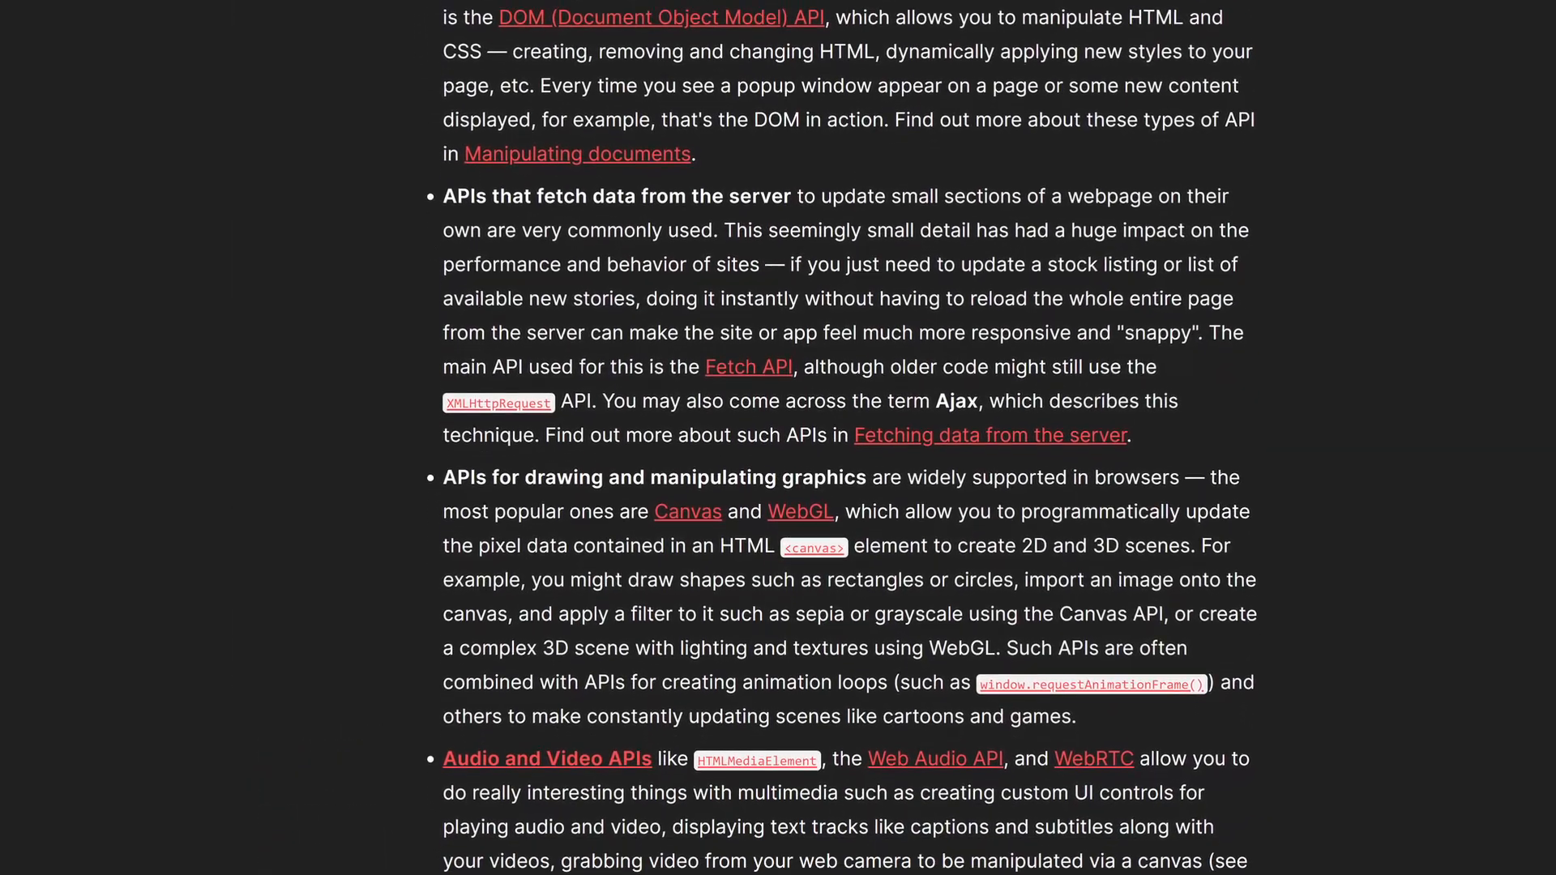
pyautogui.scroll(-3)
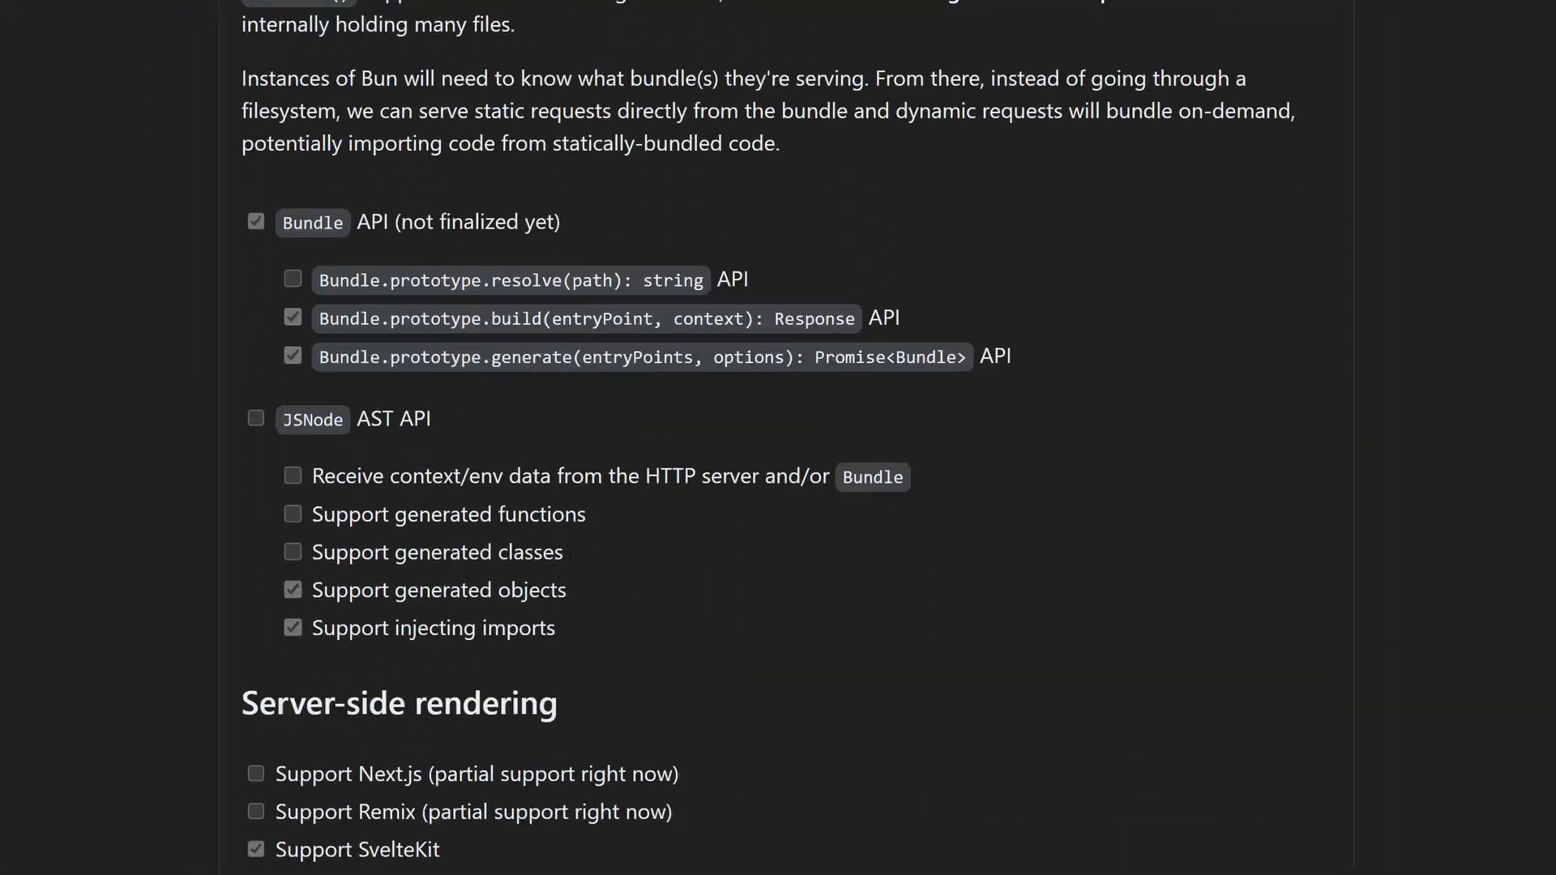
pyautogui.scroll(-3)
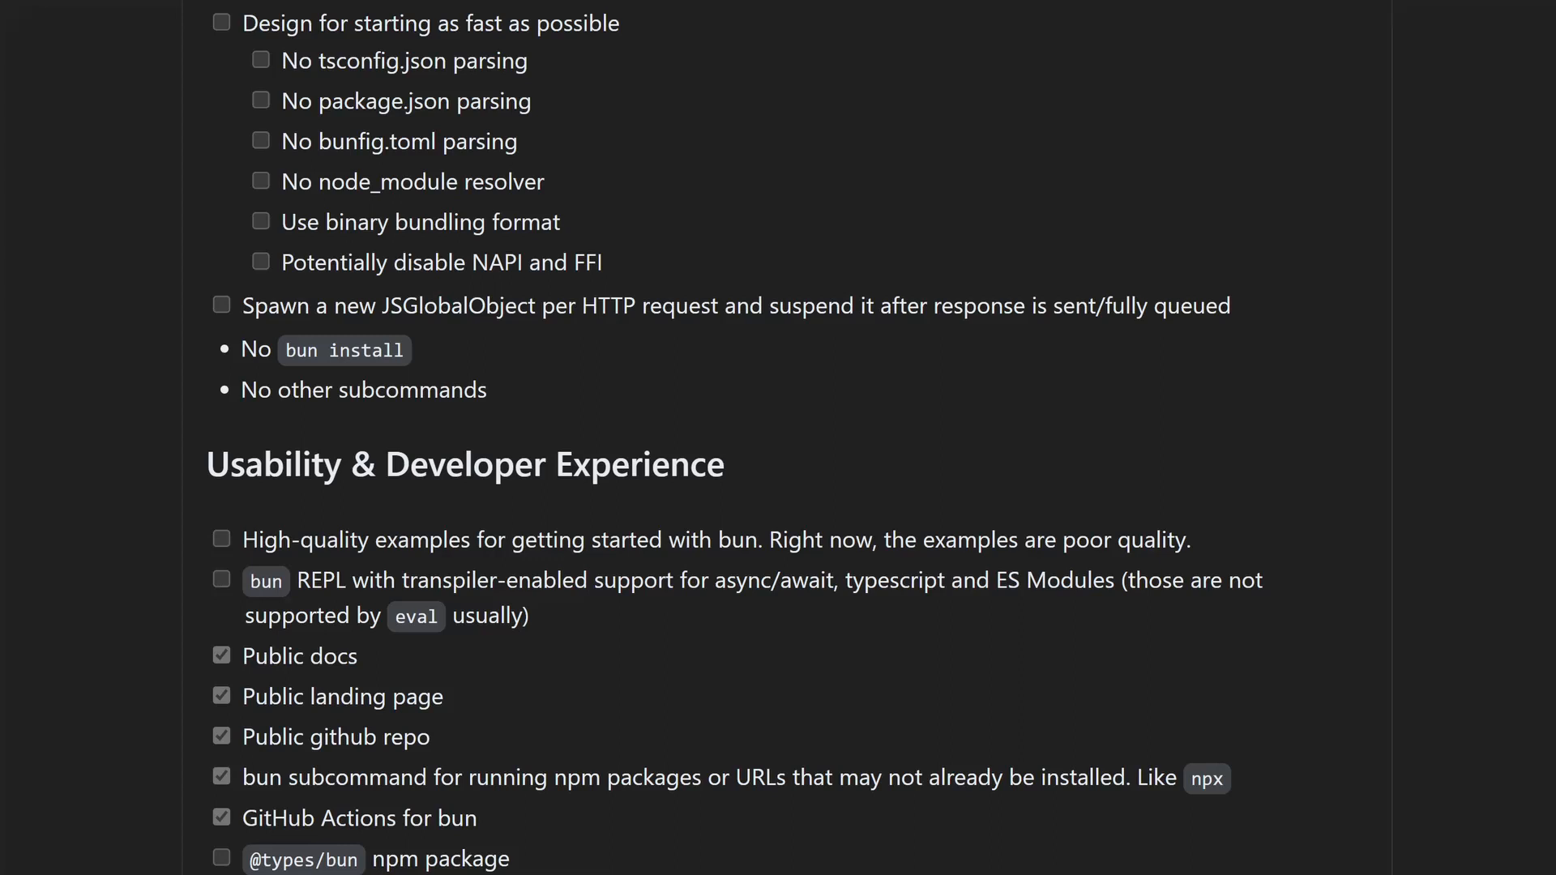
pyautogui.scroll(-3)
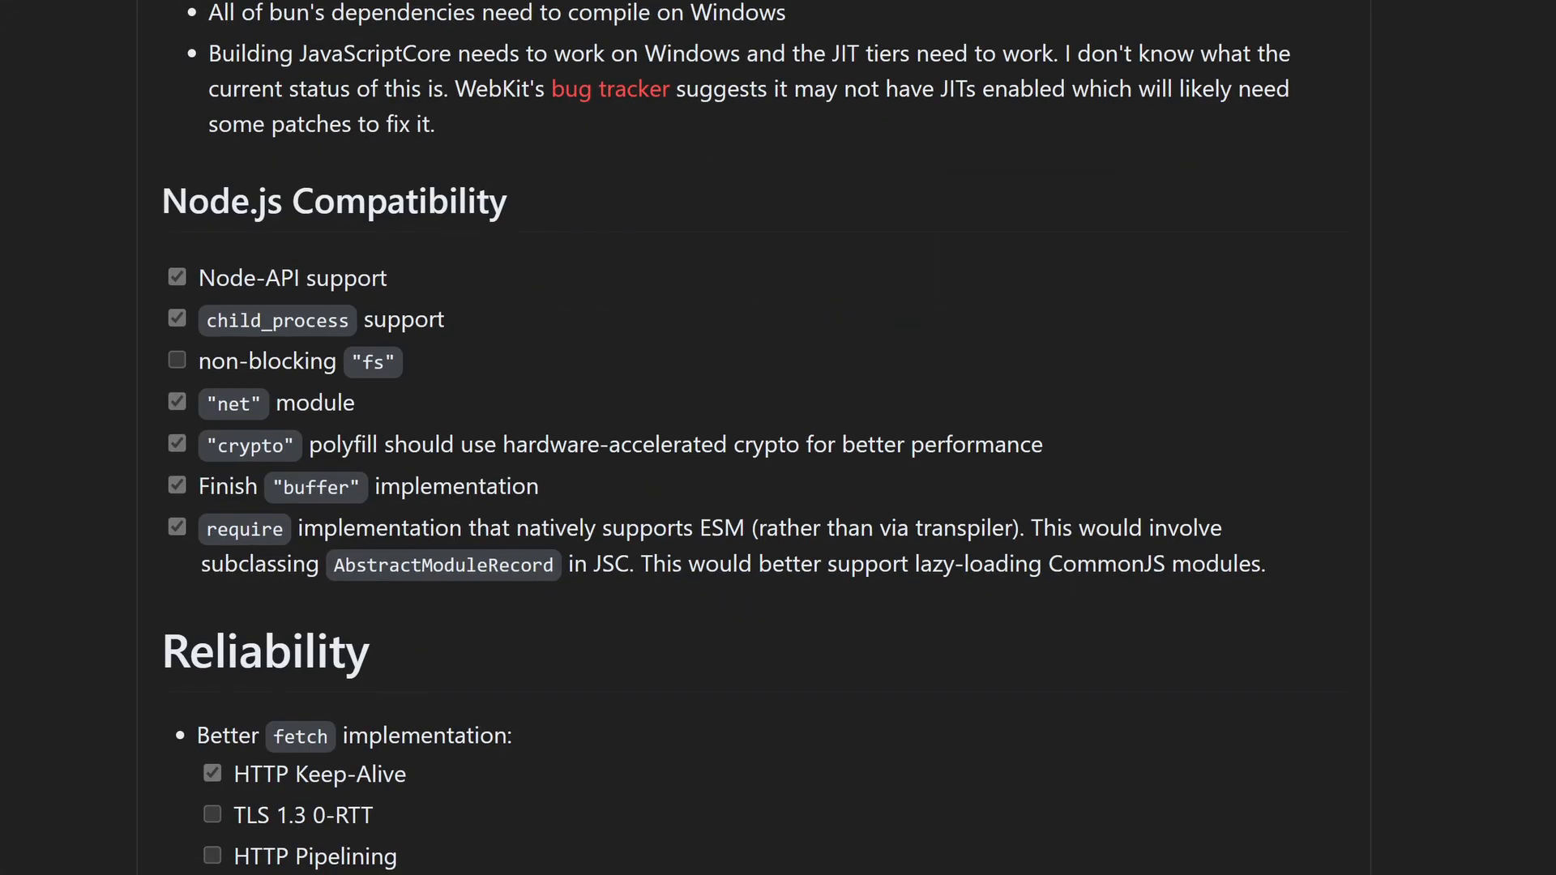
pyautogui.scroll(-3)
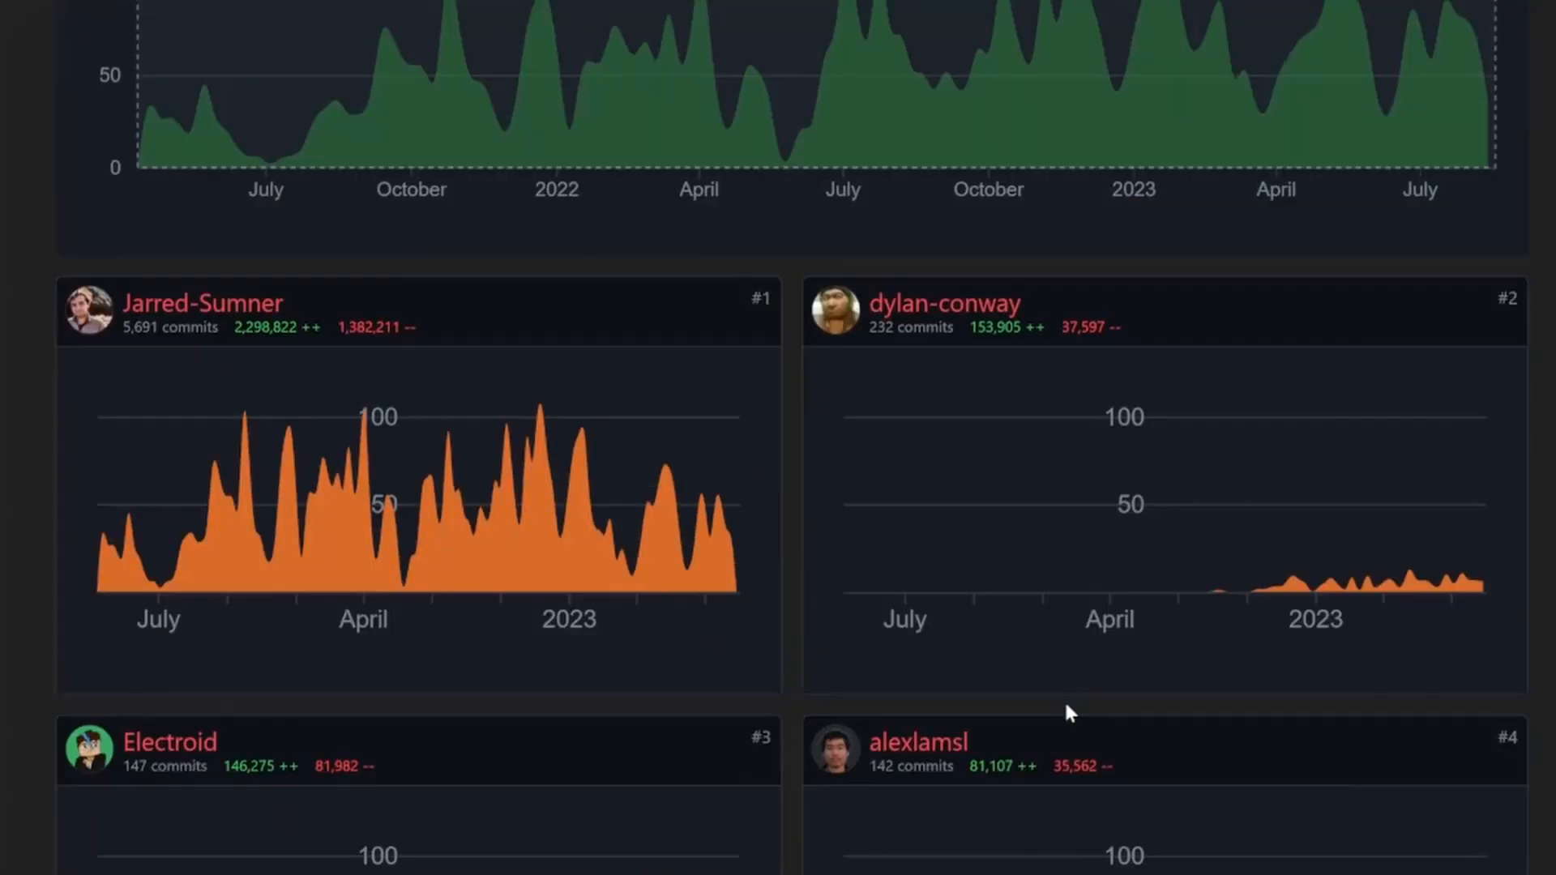
# Step: Scroll down and back up through the Bun contributors' commit graphs
pyautogui.scroll(-3)
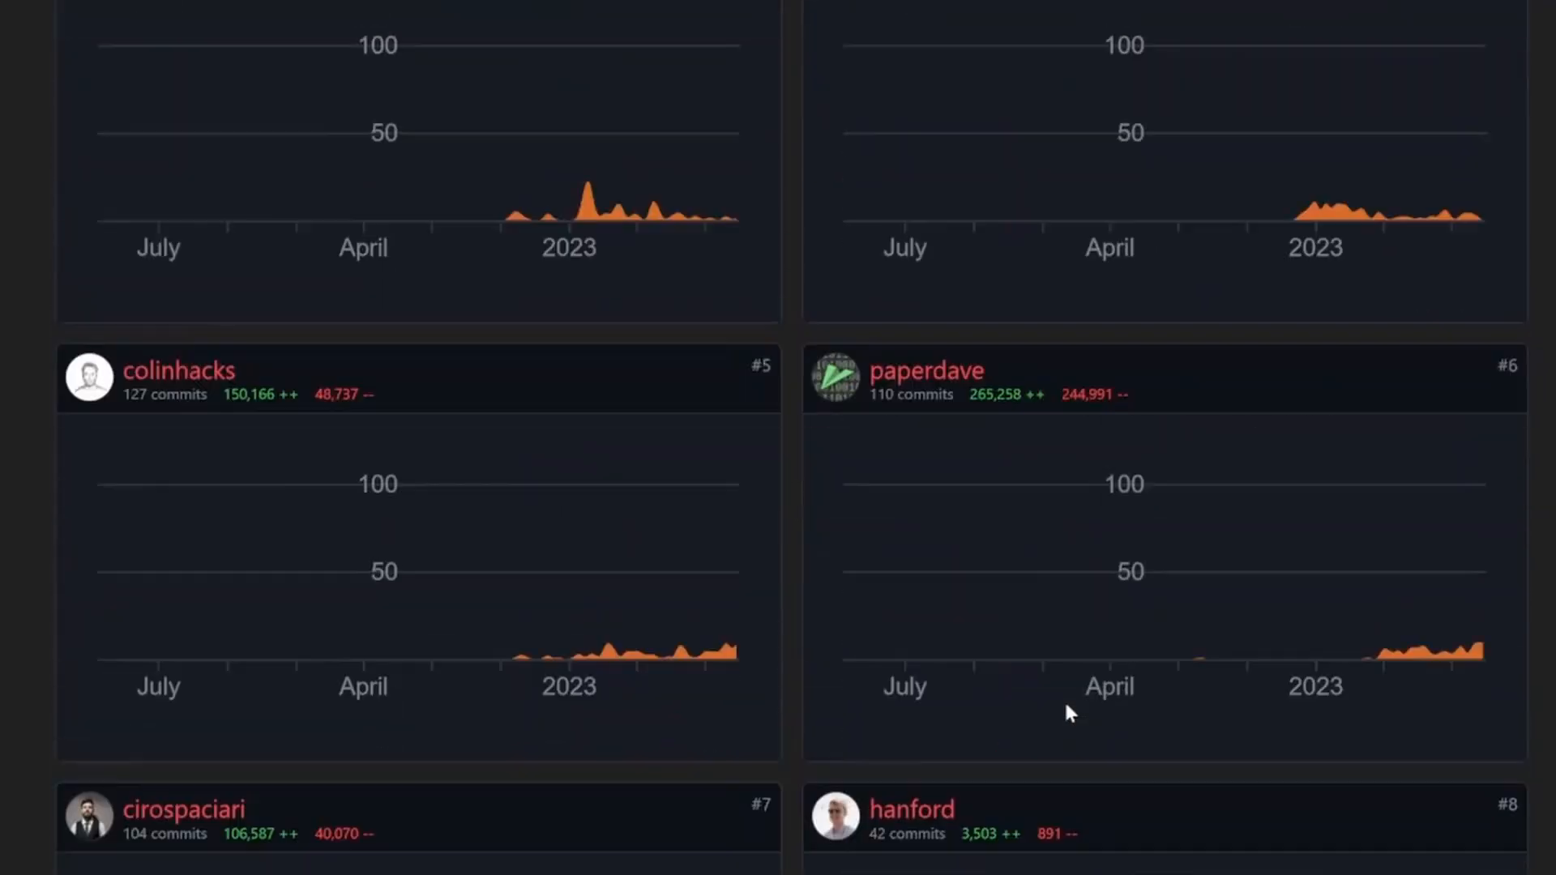
pyautogui.scroll(3)
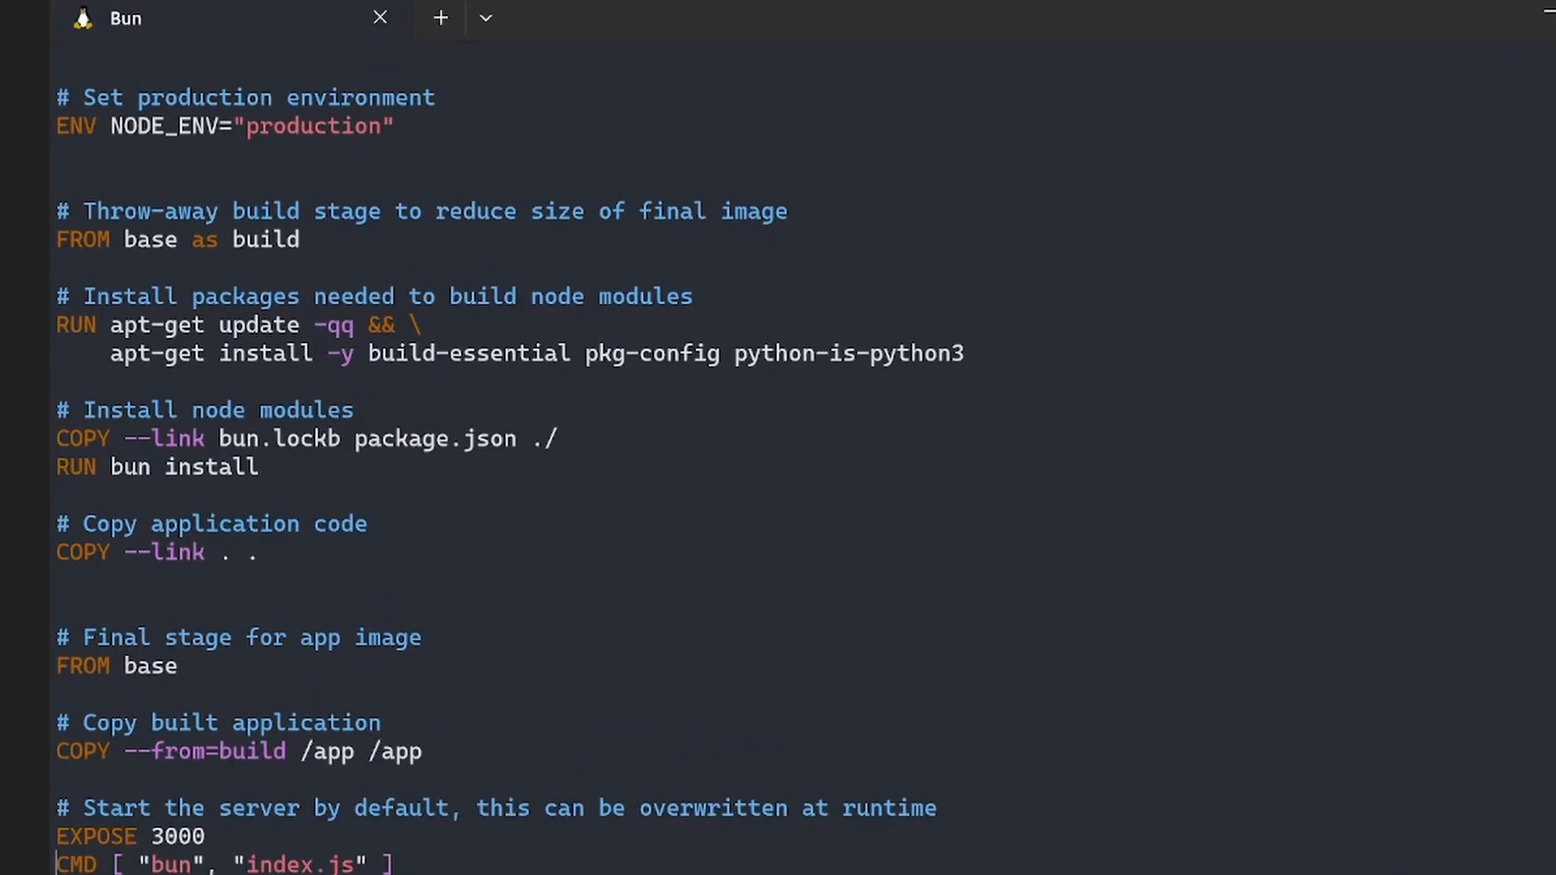
# Step: Scroll up through the 39-line Dockerfile in vim and jump to its top
pyautogui.scroll(3)
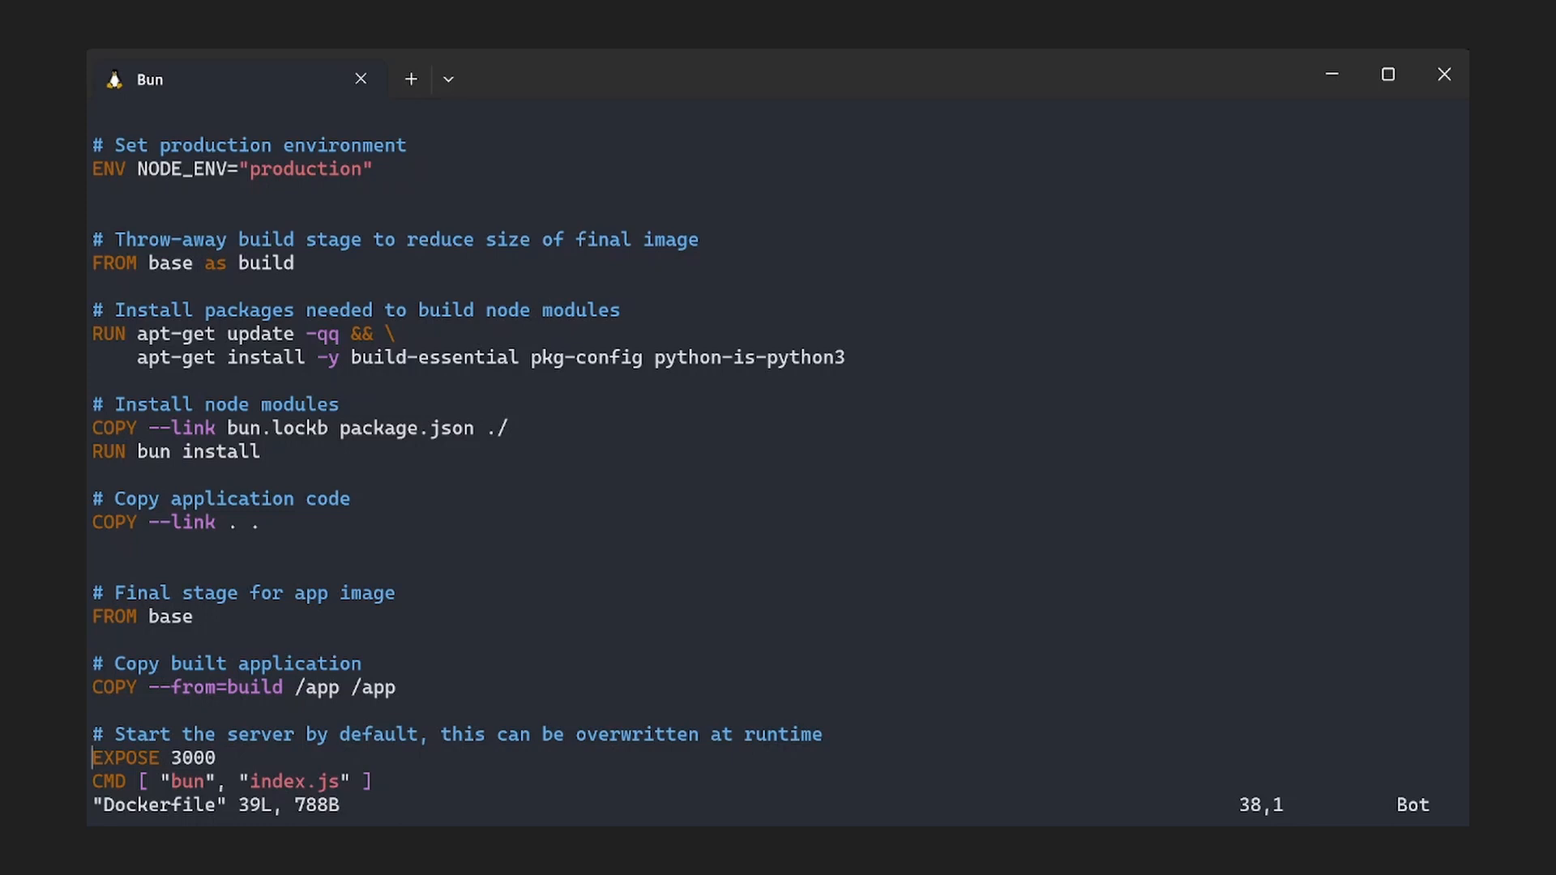
pyautogui.press('gg')
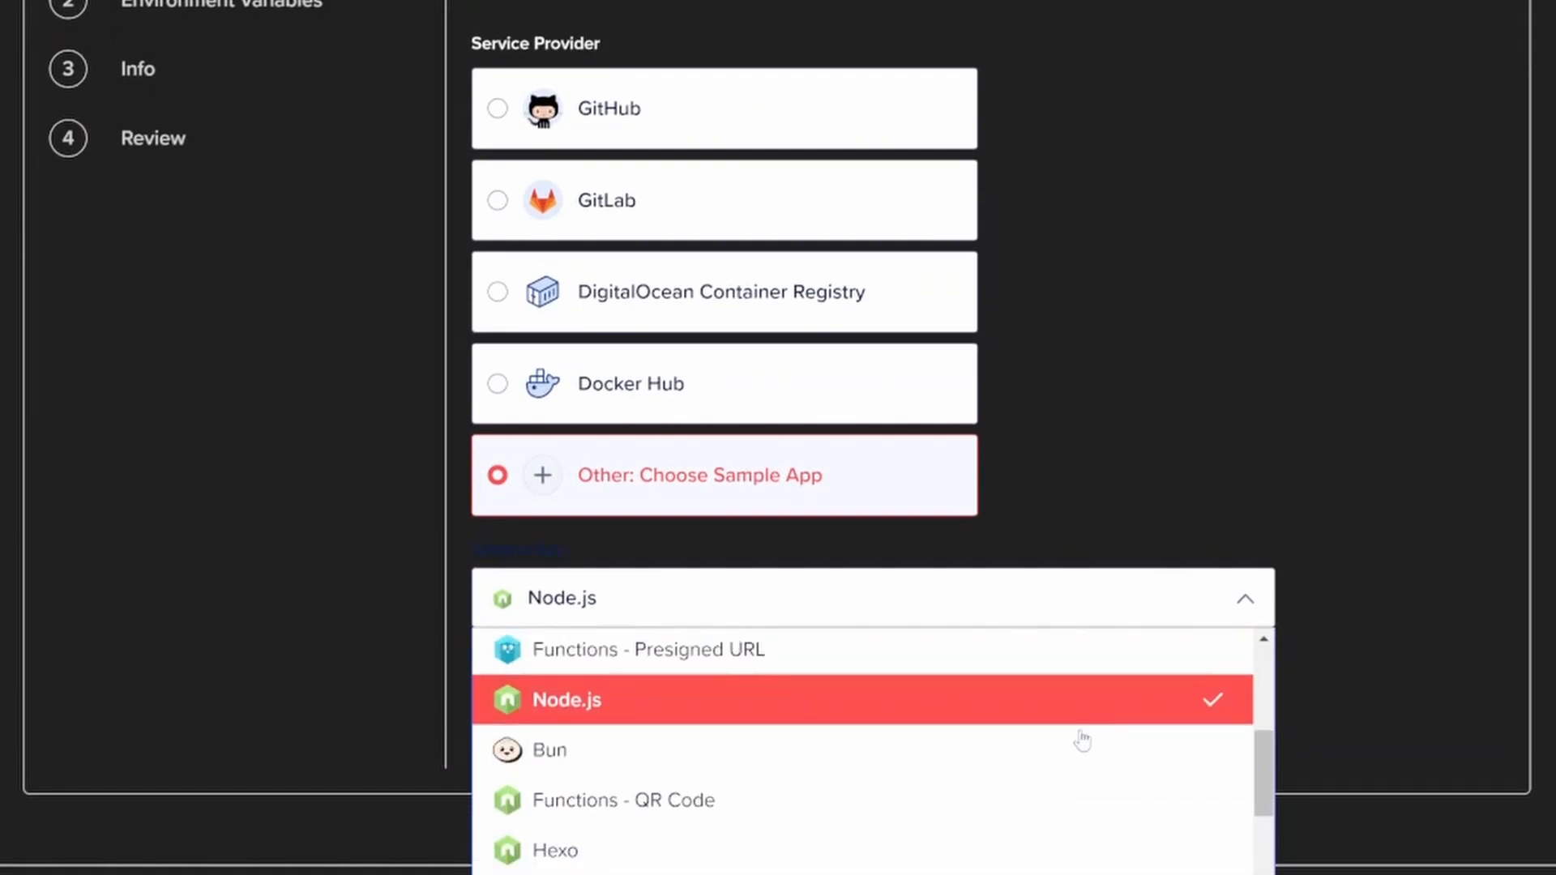
pyautogui.moveTo(972, 751)
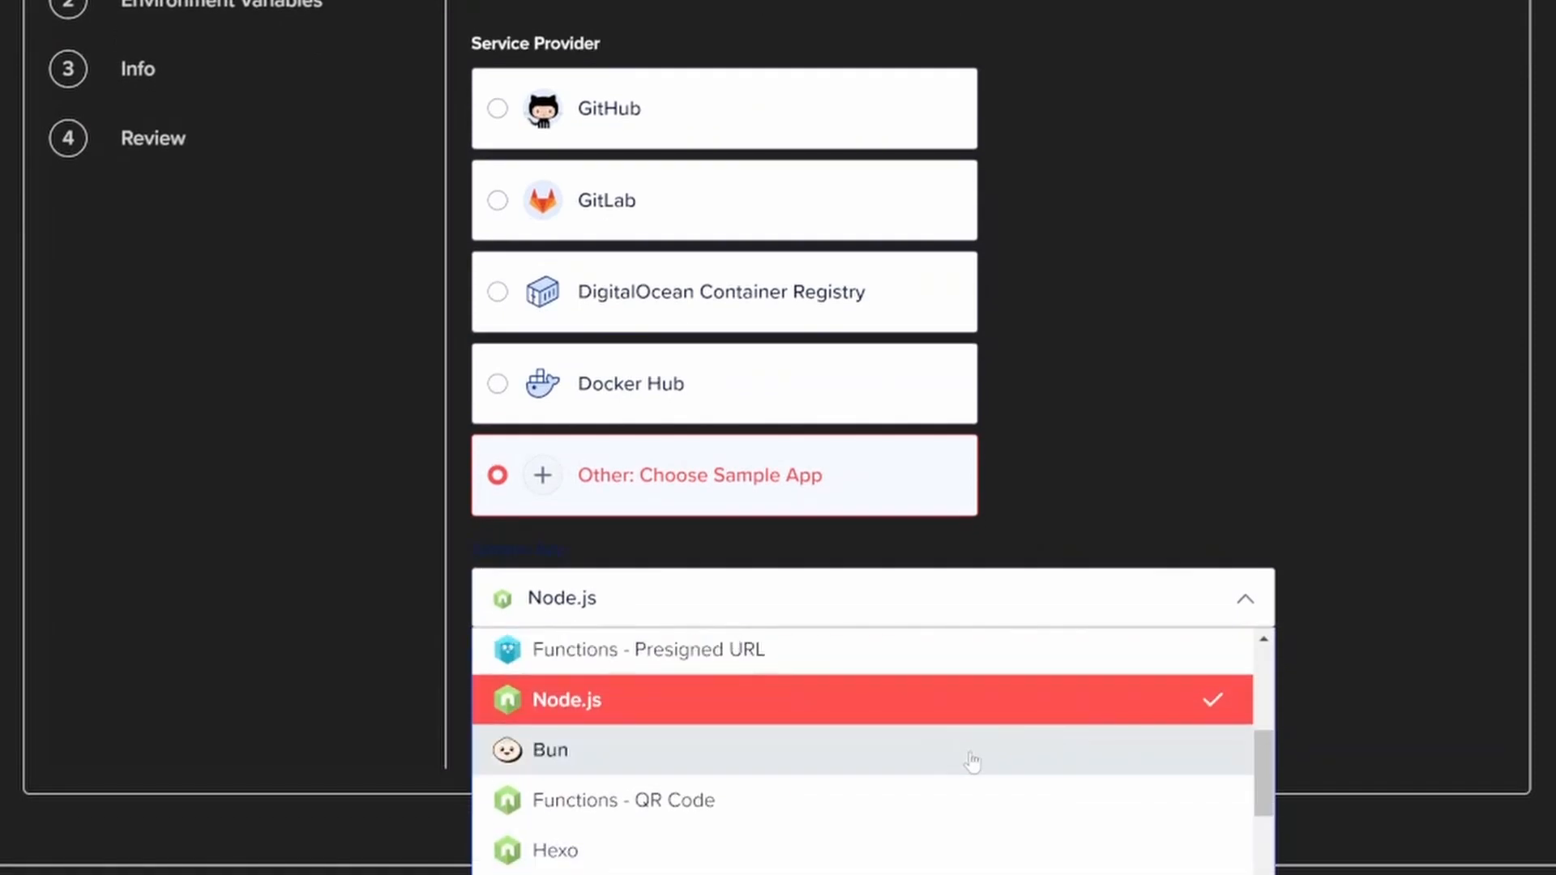